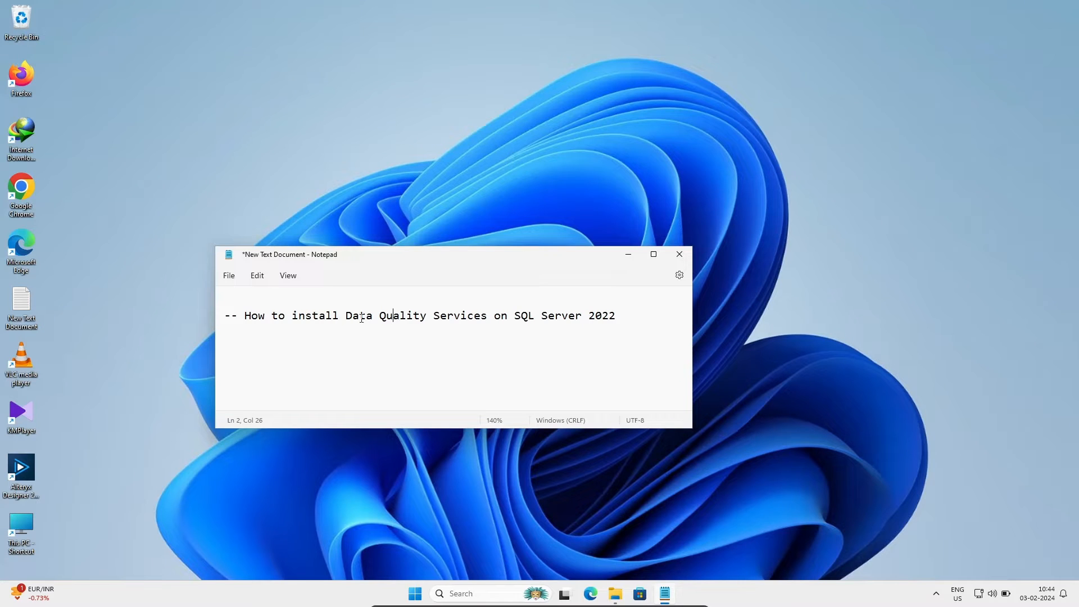
pyautogui.moveTo(628, 254)
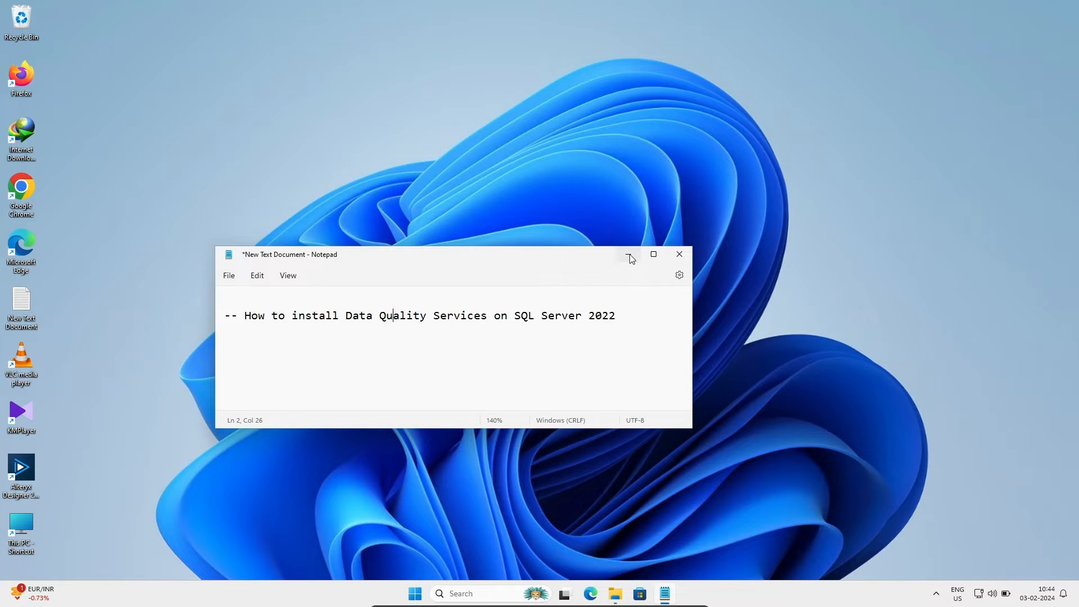
# - Minimize the Notepad note about installing Data Quality Services to reveal the desktop
pyautogui.click(627, 254)
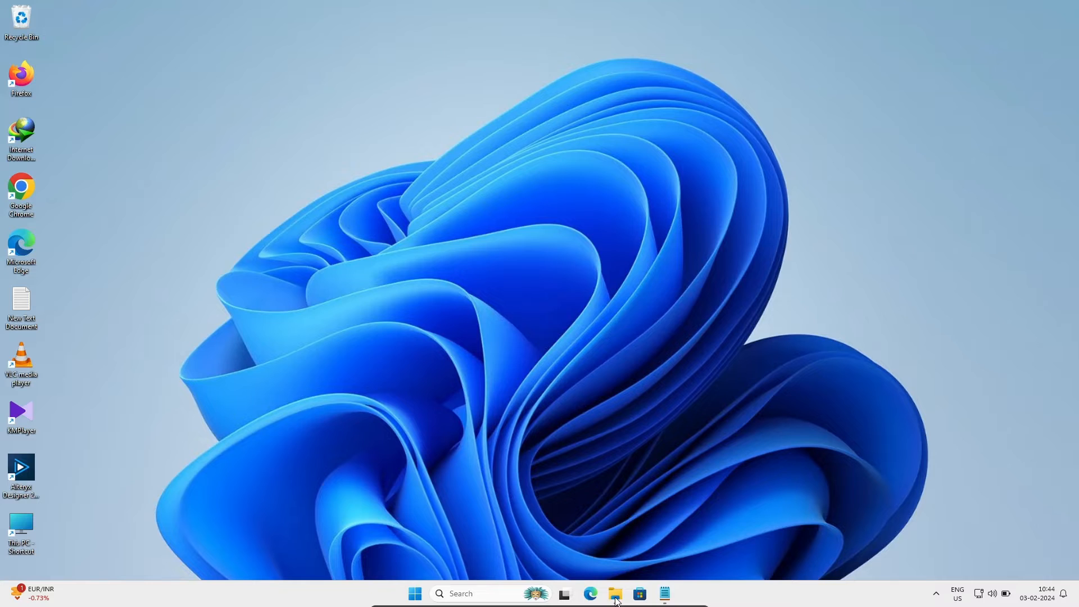
# - From Downloads, mount the SQLServer2022 ISO and launch setup from the DVD drive
pyautogui.click(614, 594)
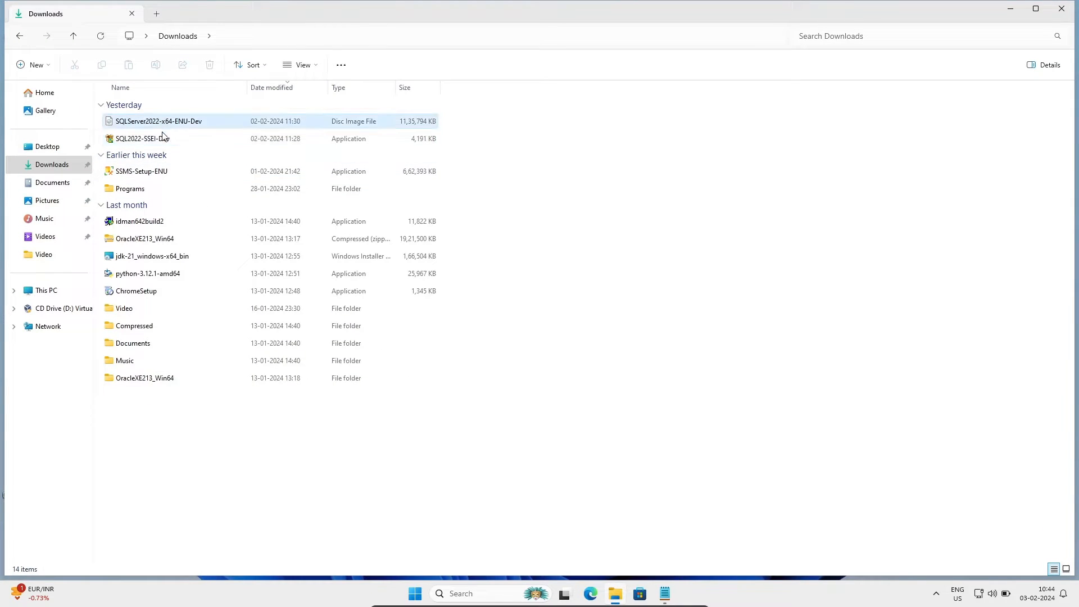
pyautogui.moveTo(178, 121)
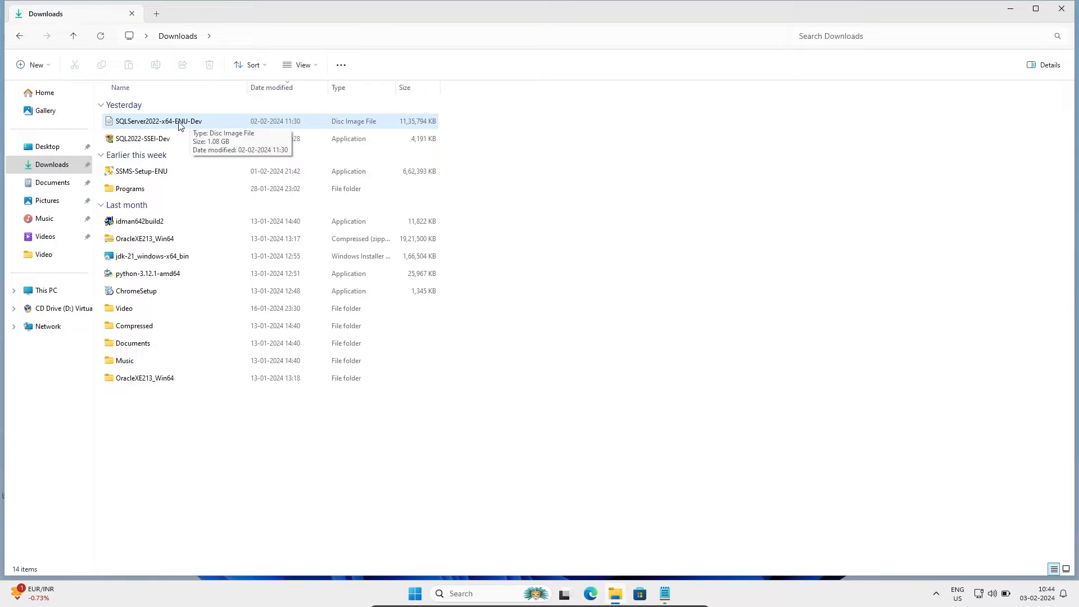
pyautogui.click(158, 121)
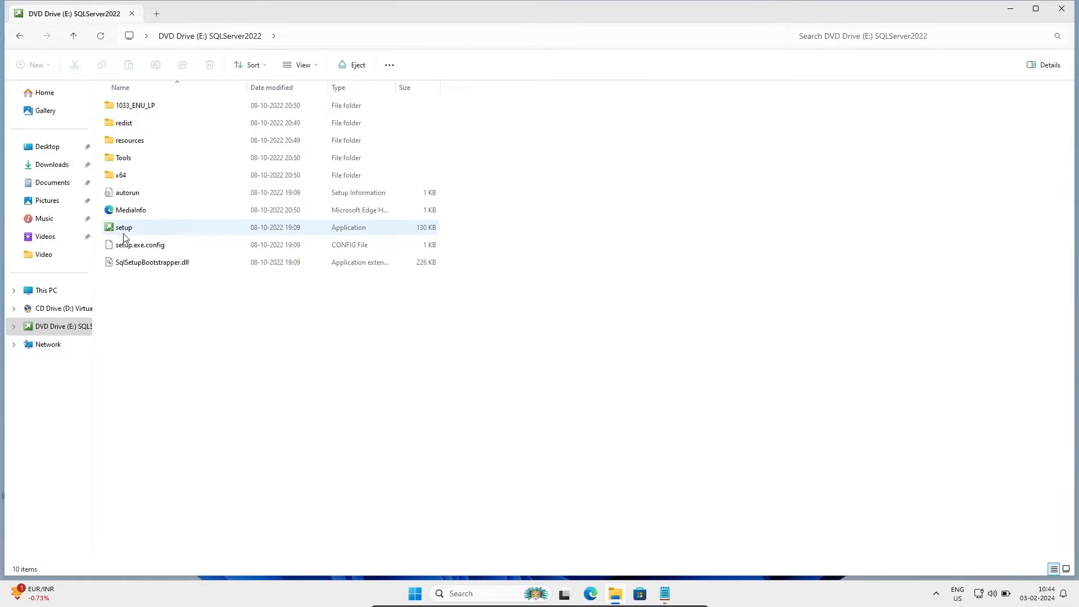
pyautogui.click(124, 227)
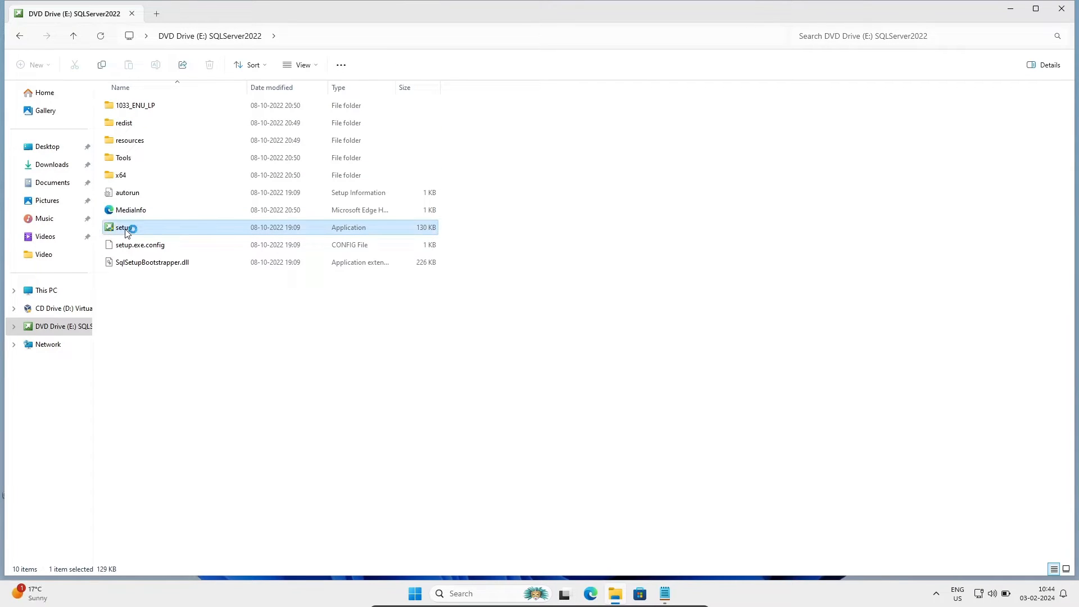
pyautogui.doubleClick(123, 227)
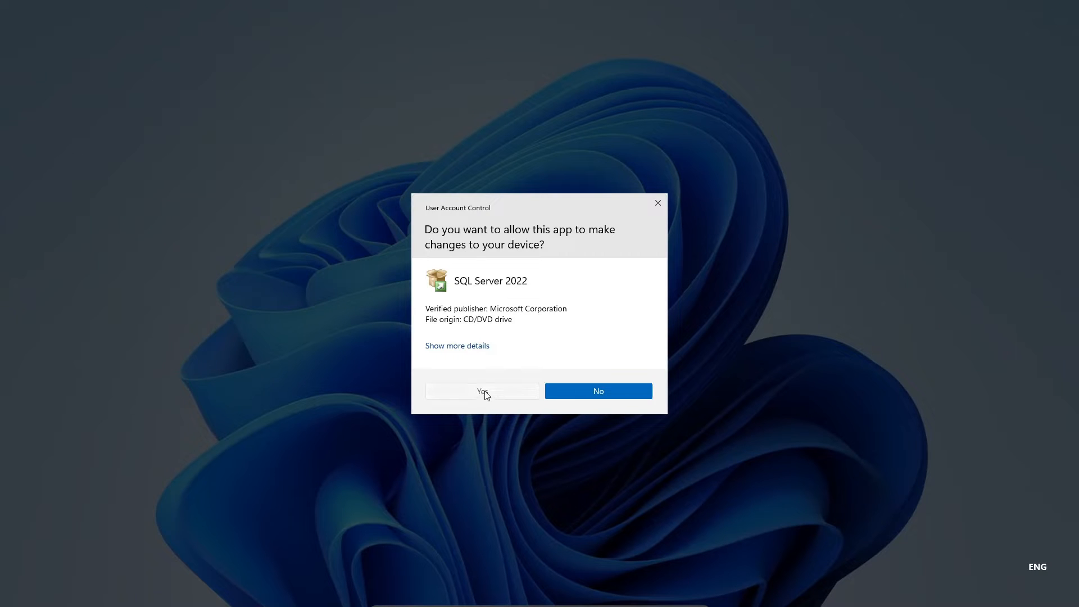
# - Approve the User Account Control prompt so the Installation Center loads on Planning
pyautogui.click(482, 391)
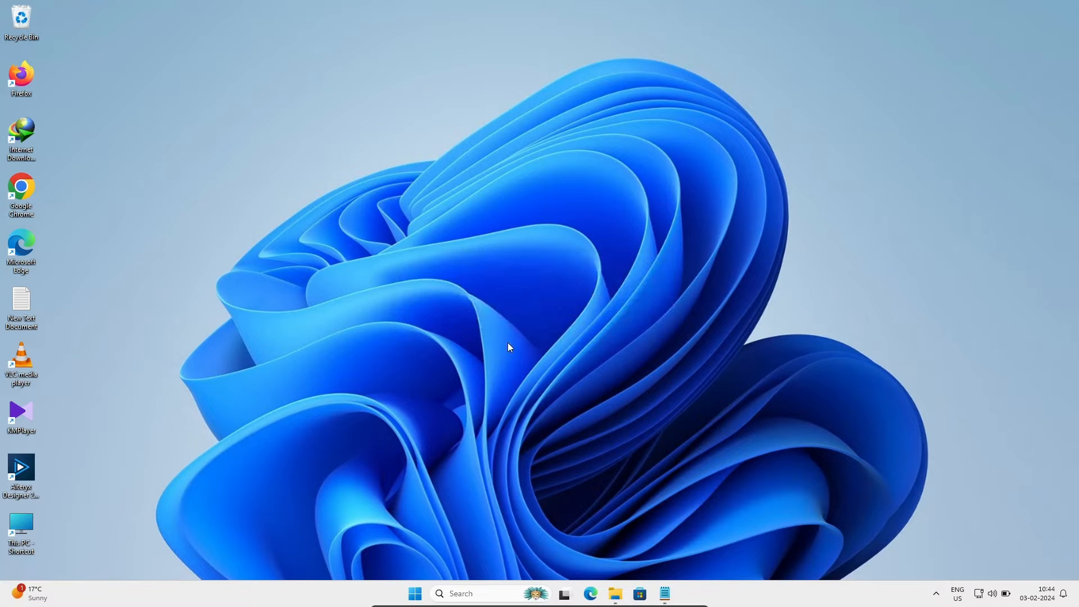
pyautogui.click(664, 594)
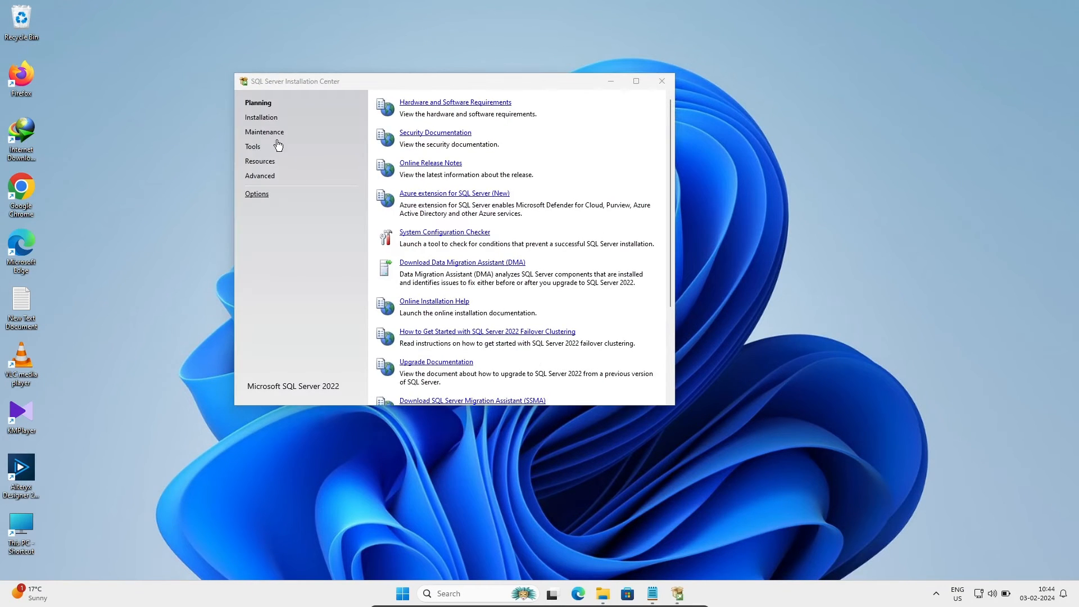
# - Choose Installation and run the wizard through Install Setup Files and Install Rules
pyautogui.click(261, 117)
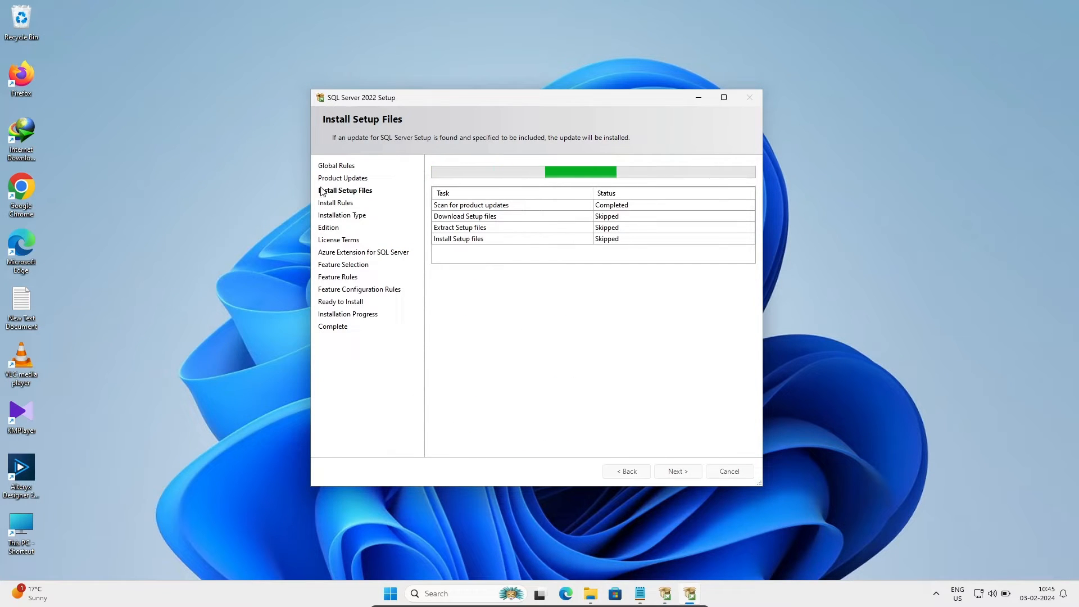
pyautogui.moveTo(345, 191)
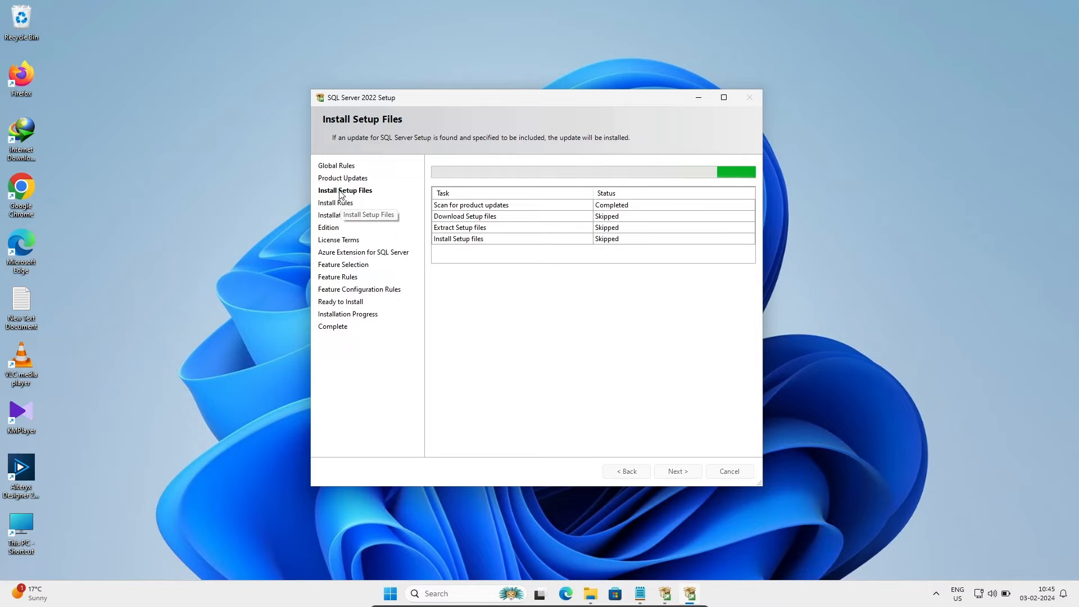
pyautogui.moveTo(493, 296)
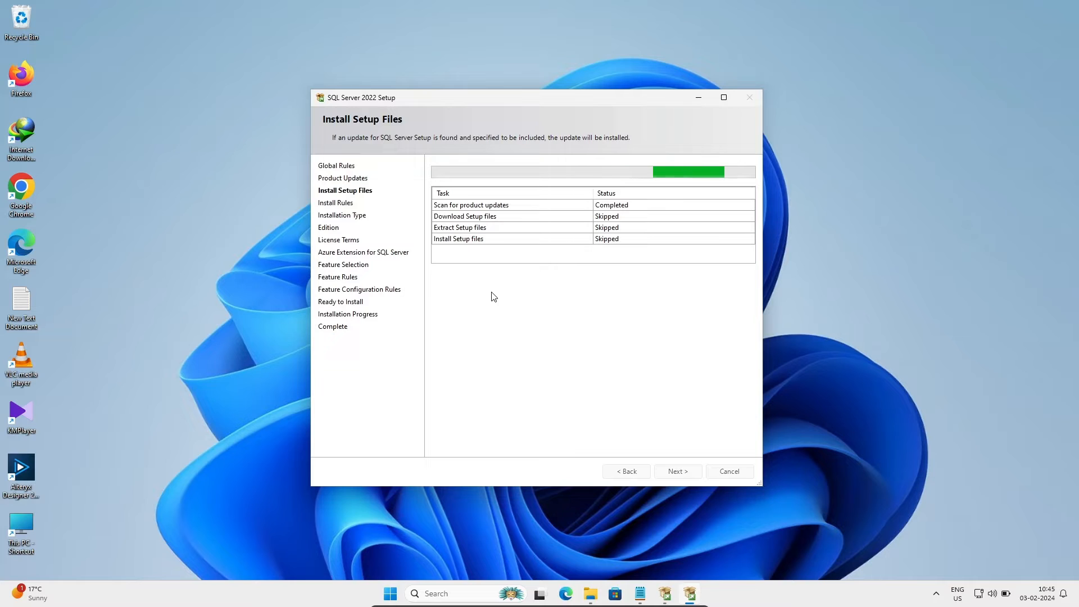
pyautogui.moveTo(362, 192)
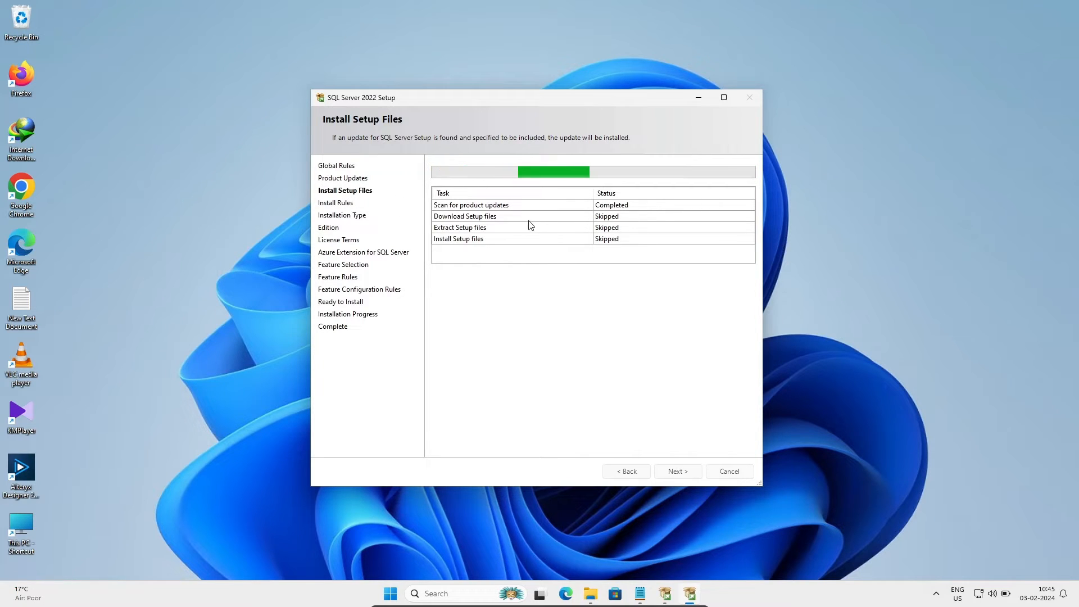
pyautogui.click(677, 471)
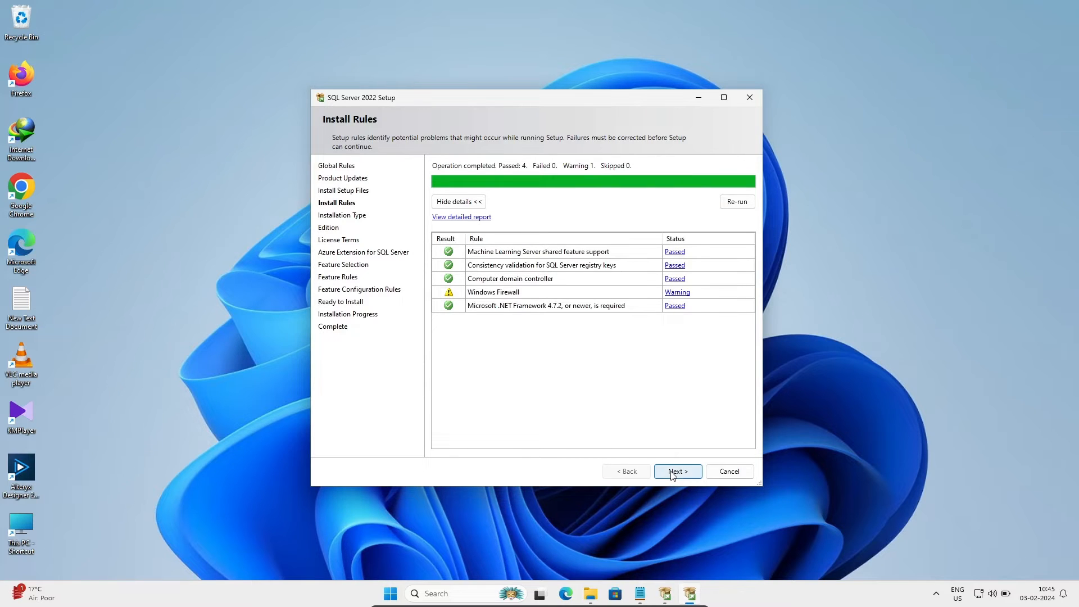
# - Select 'Add features to an existing instance' for MSSQLSERVER and continue
pyautogui.click(676, 471)
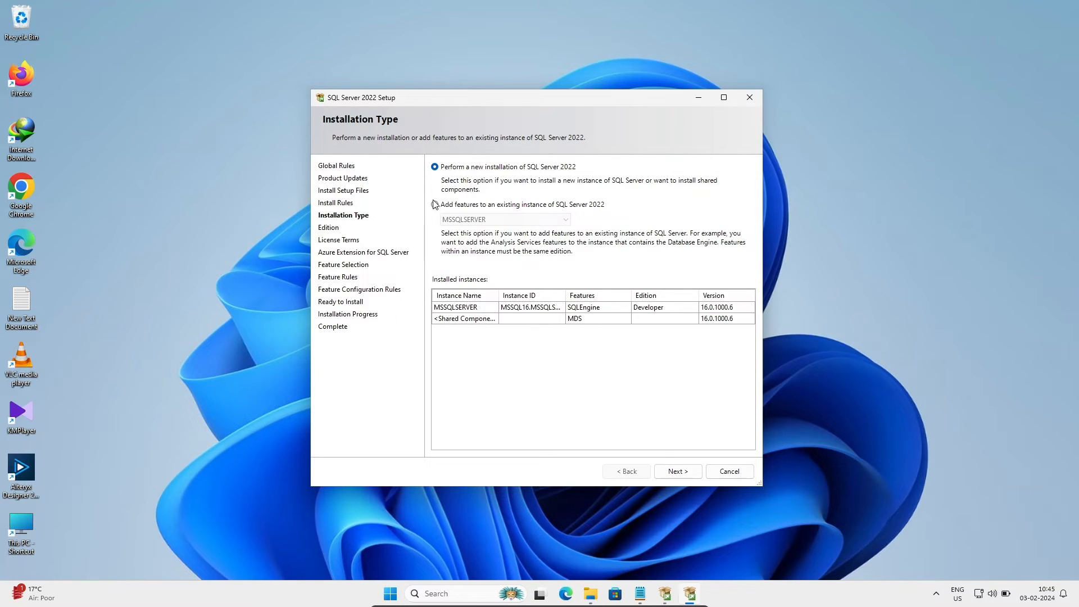
pyautogui.click(434, 205)
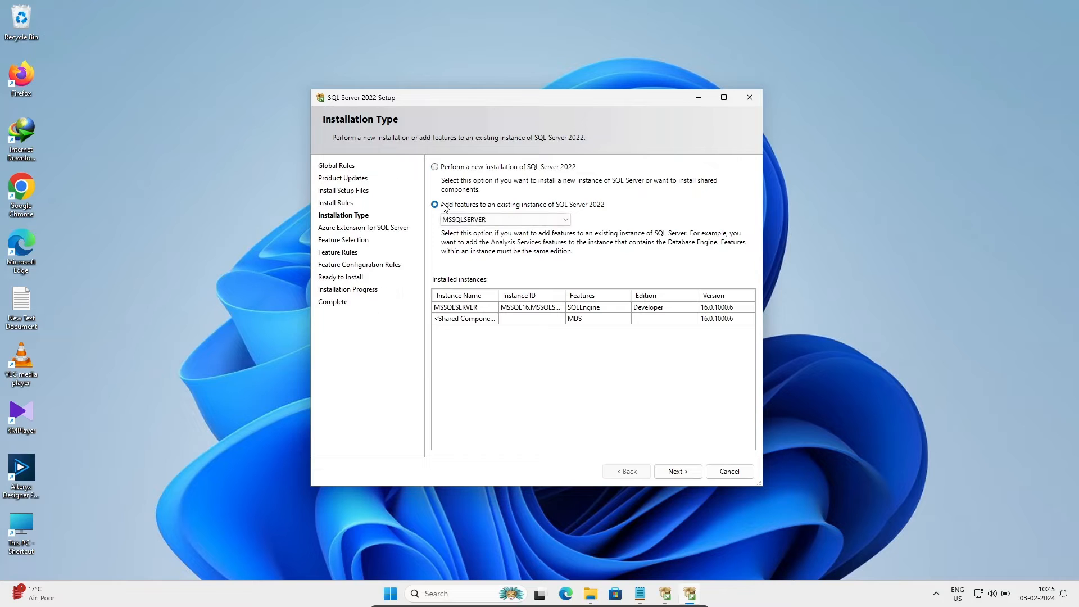
pyautogui.moveTo(469, 234)
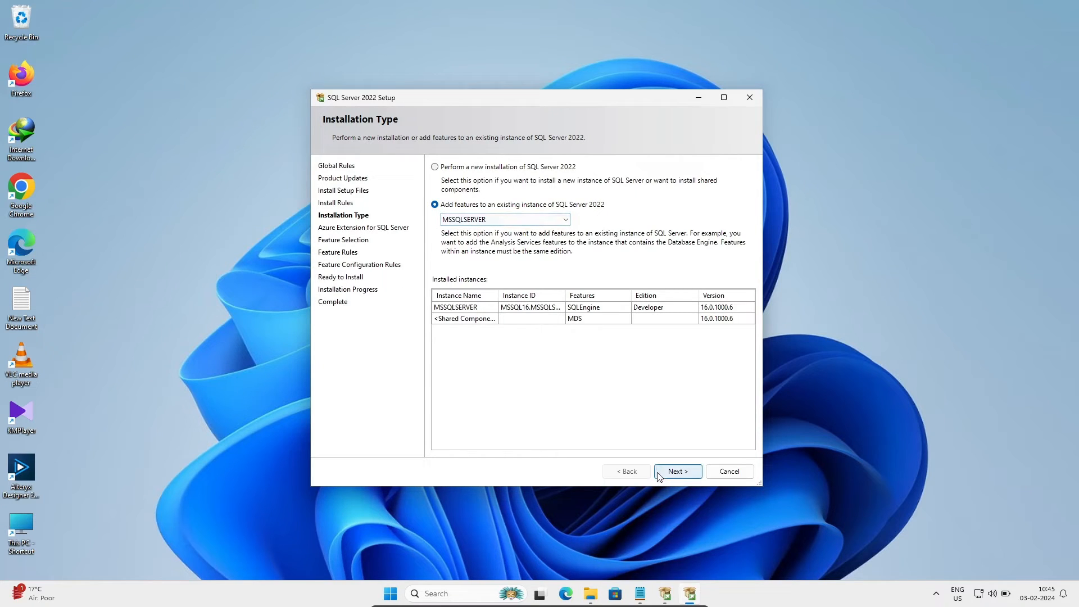
pyautogui.click(677, 471)
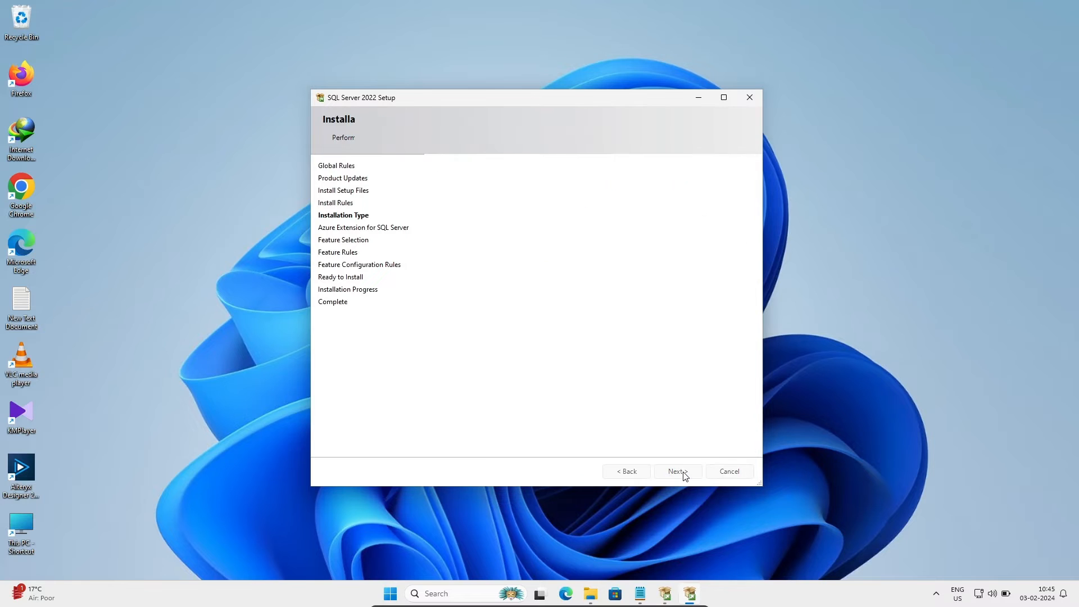
# - Uncheck Azure Extension for SQL Server and continue to the next page
pyautogui.click(677, 471)
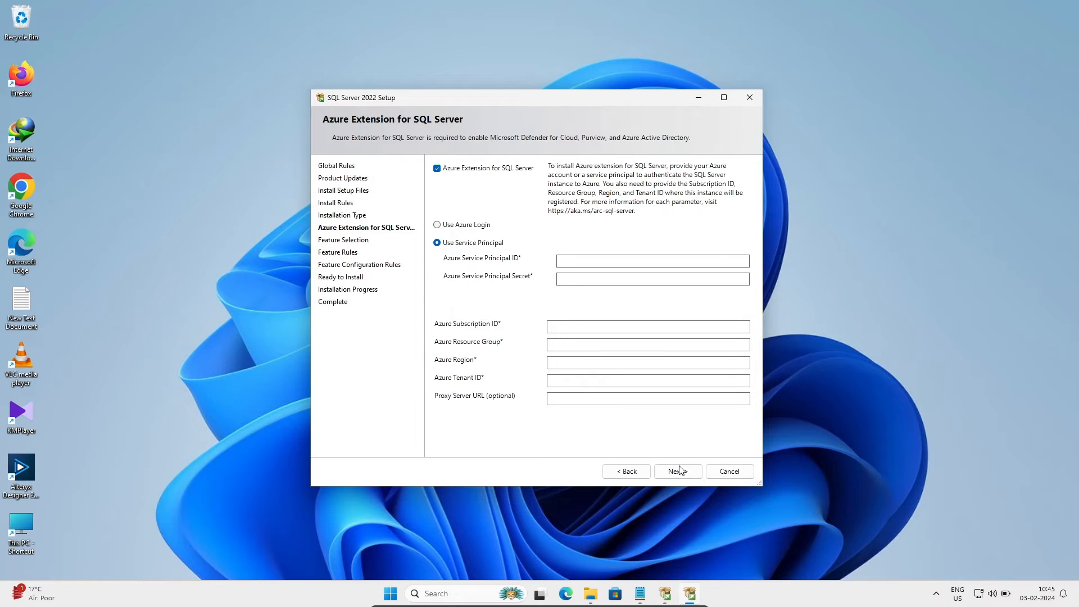
pyautogui.moveTo(451, 170)
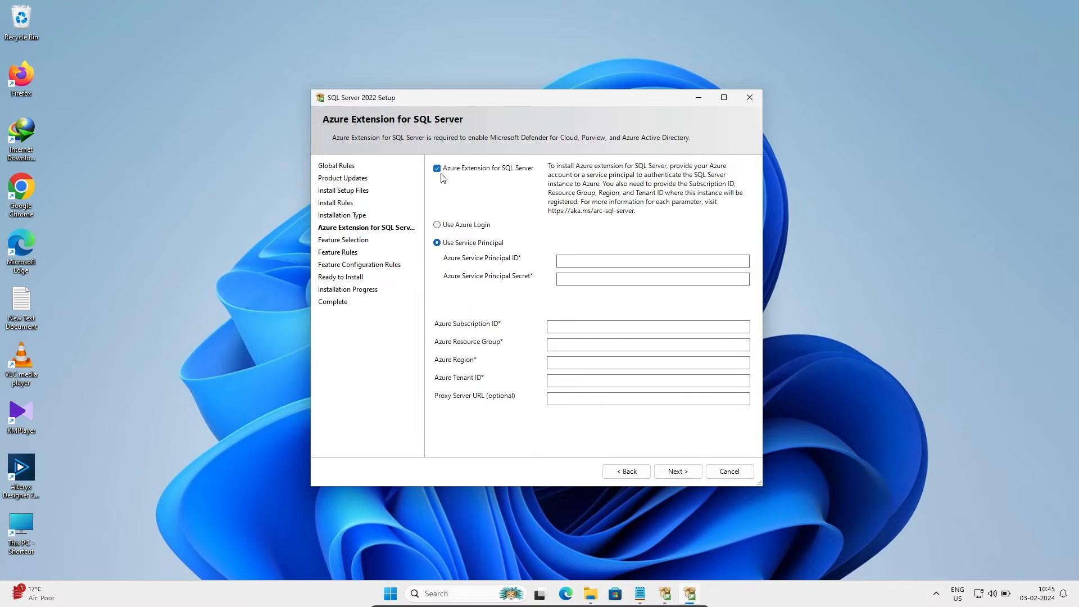
pyautogui.click(437, 167)
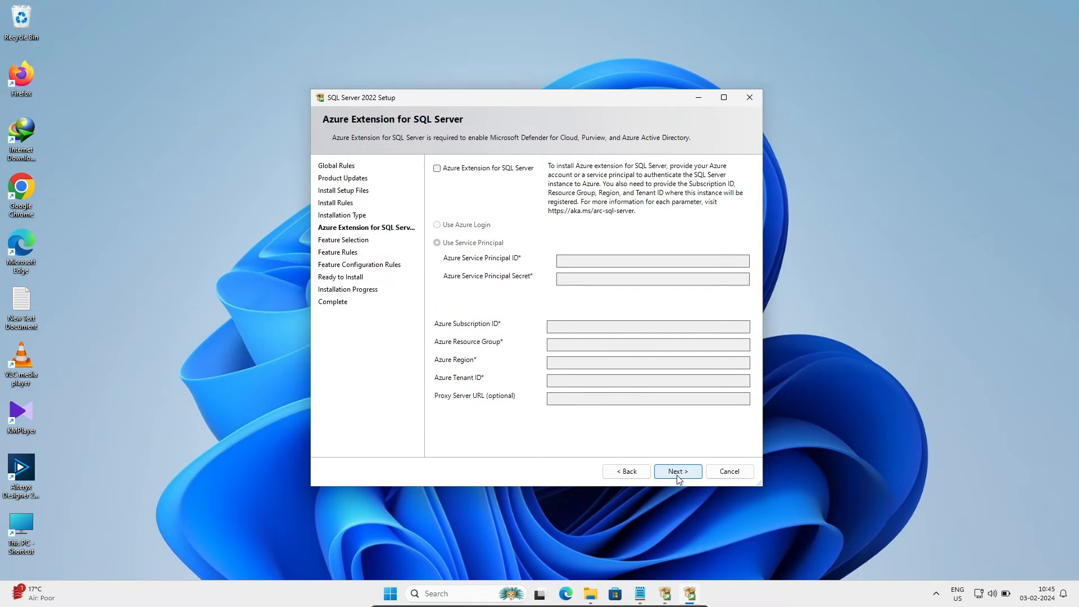
pyautogui.click(677, 471)
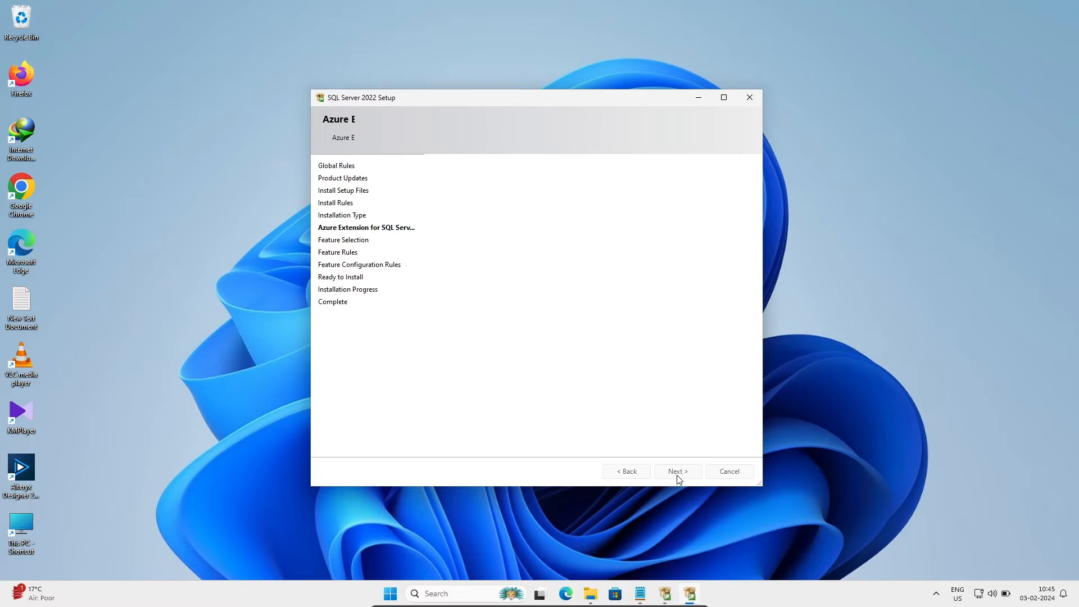
# - Tick Data Quality Services on Feature Selection and continue to Feature Rules
pyautogui.click(677, 471)
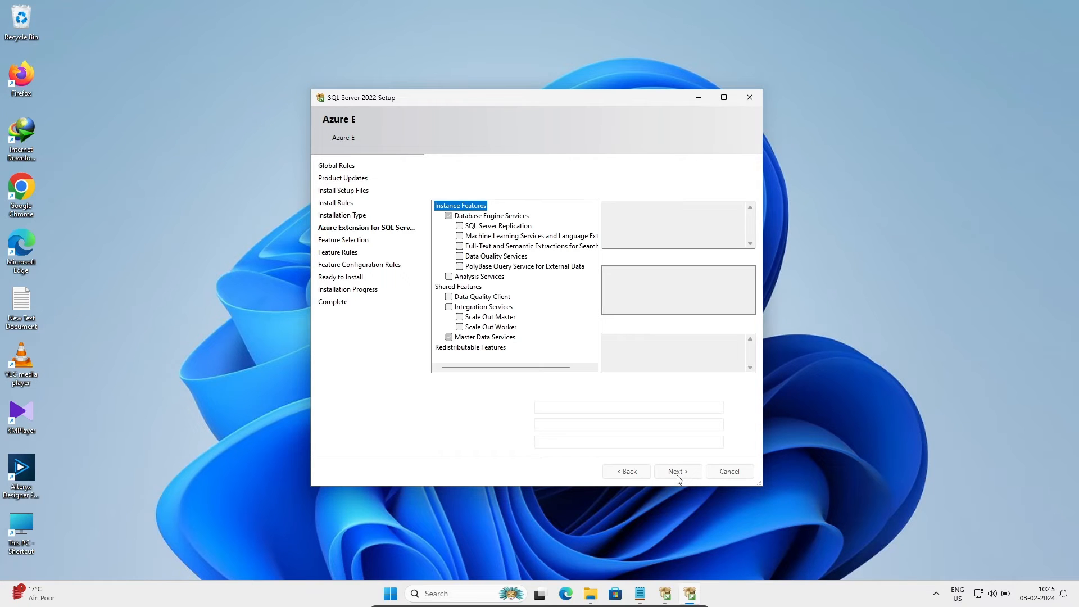
pyautogui.click(677, 471)
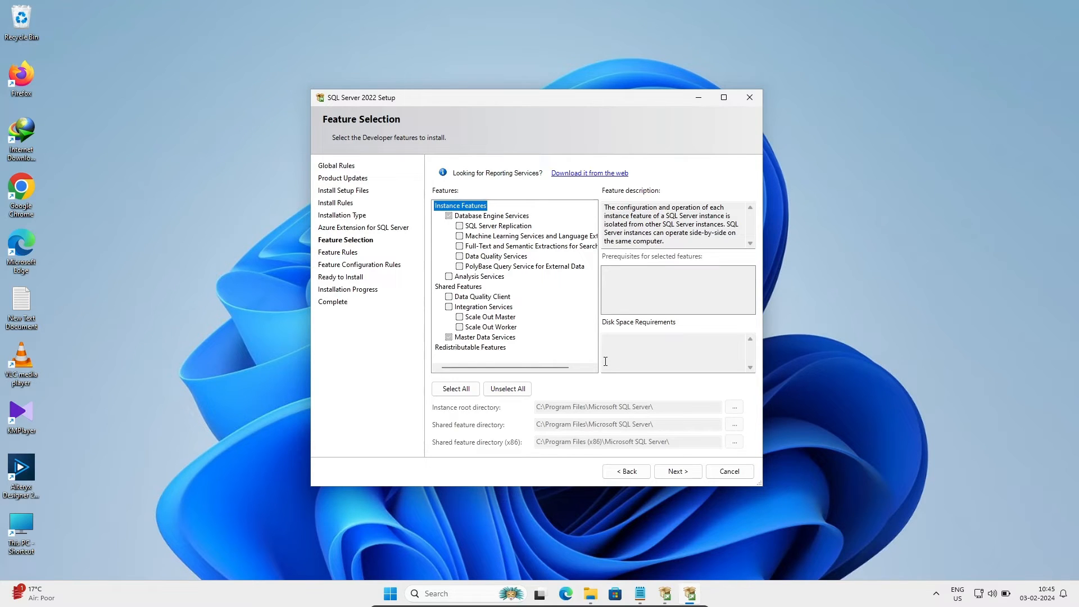
pyautogui.moveTo(531, 263)
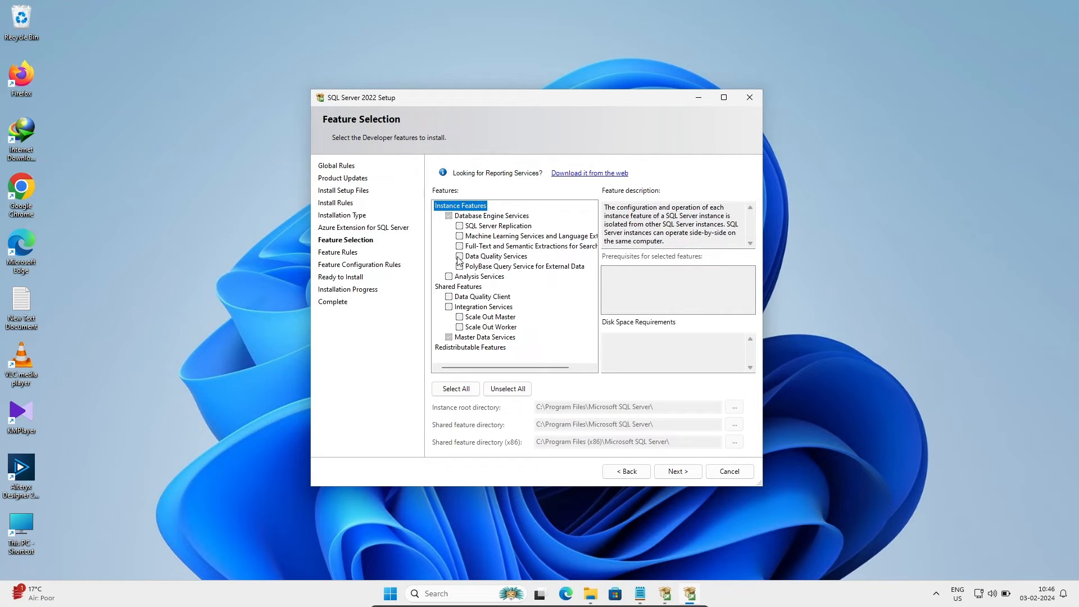
pyautogui.click(460, 257)
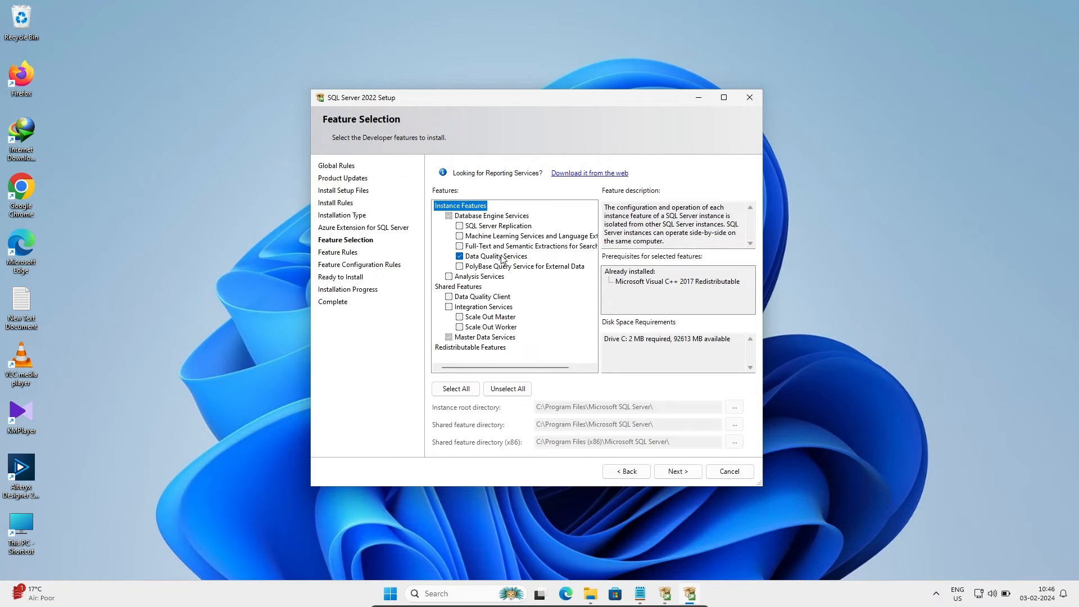
pyautogui.moveTo(587, 294)
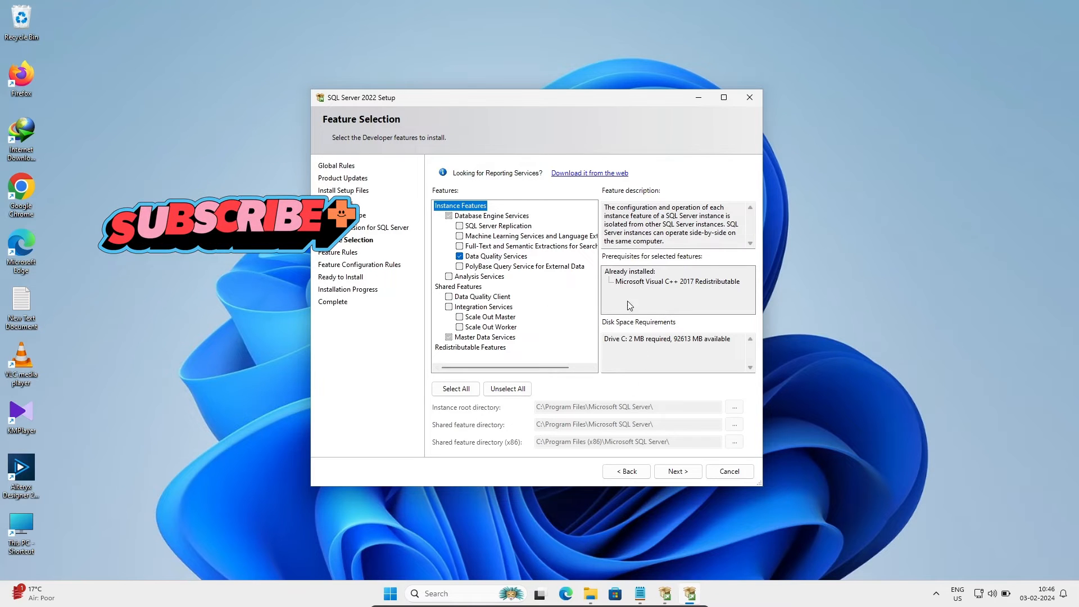
pyautogui.moveTo(698, 294)
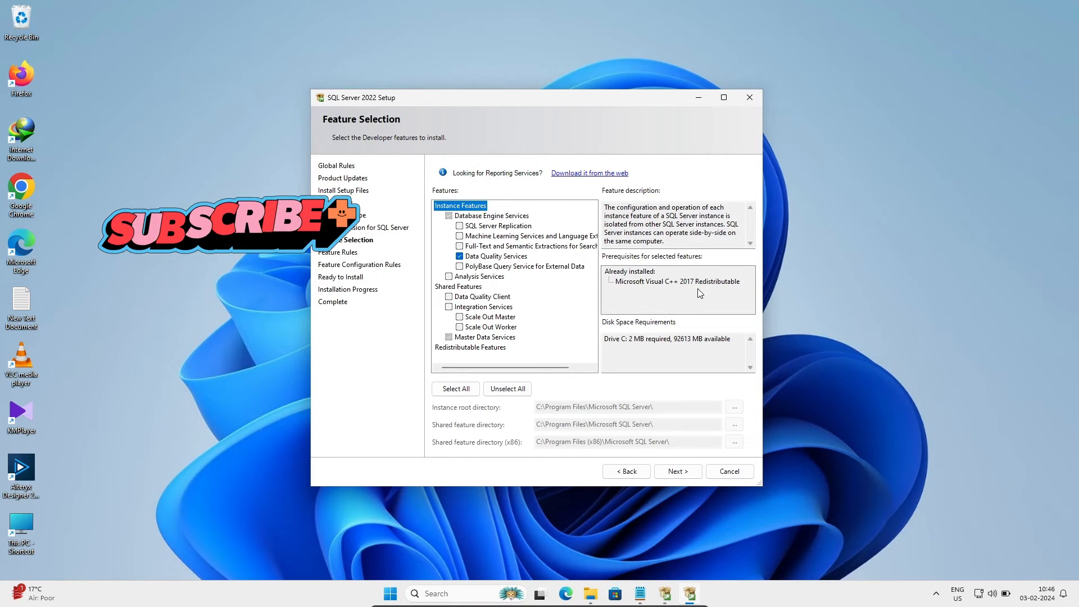
pyautogui.moveTo(649, 350)
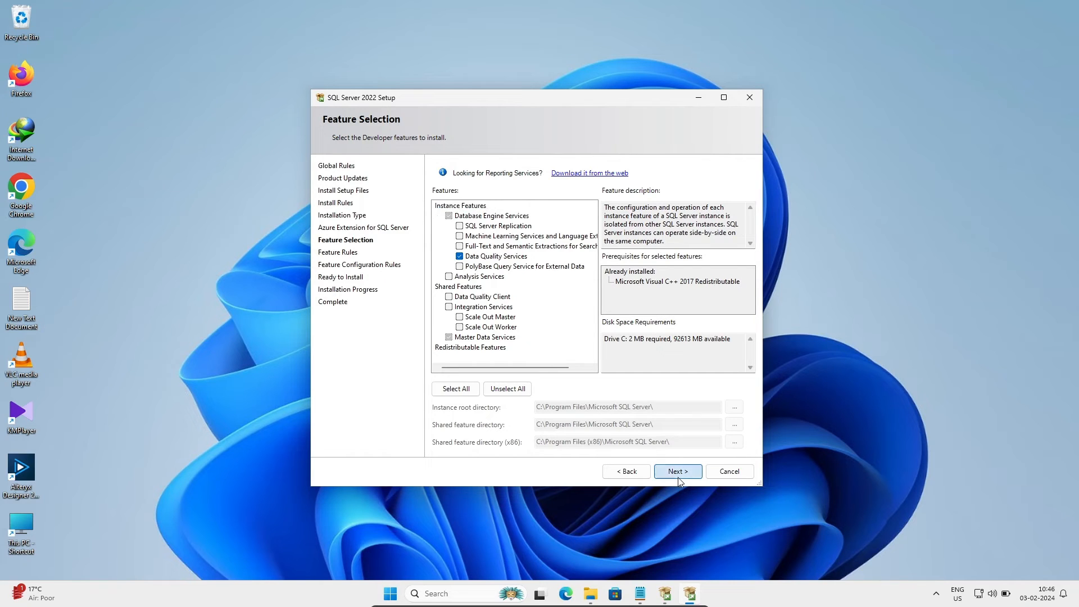
pyautogui.click(677, 471)
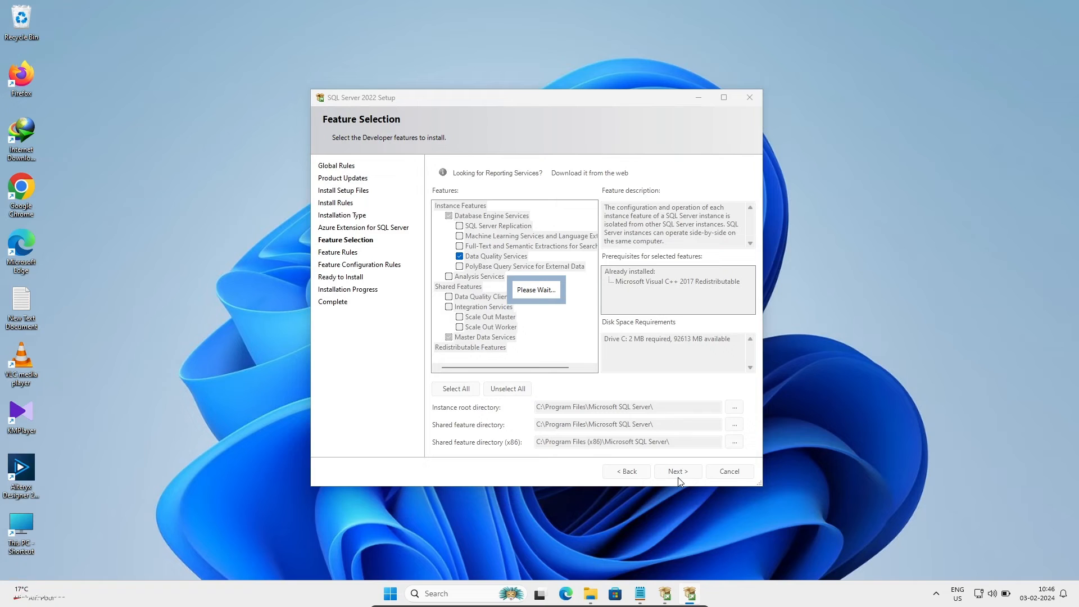
pyautogui.moveTo(485, 259)
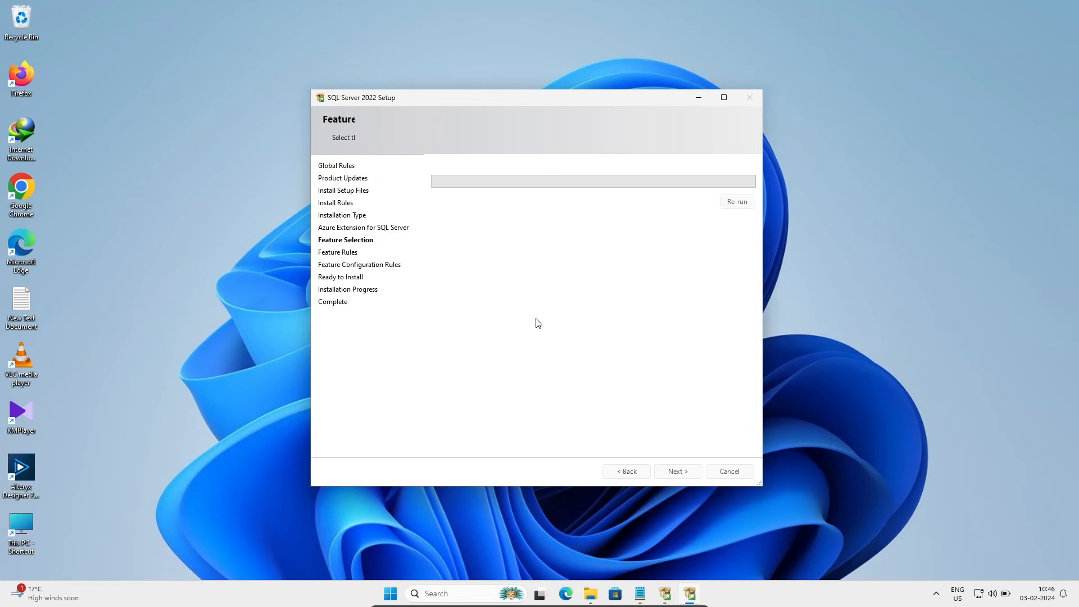
# - Pass Feature Rules, confirm the Ready to Install summary and begin installing Data Quality Services
pyautogui.click(677, 471)
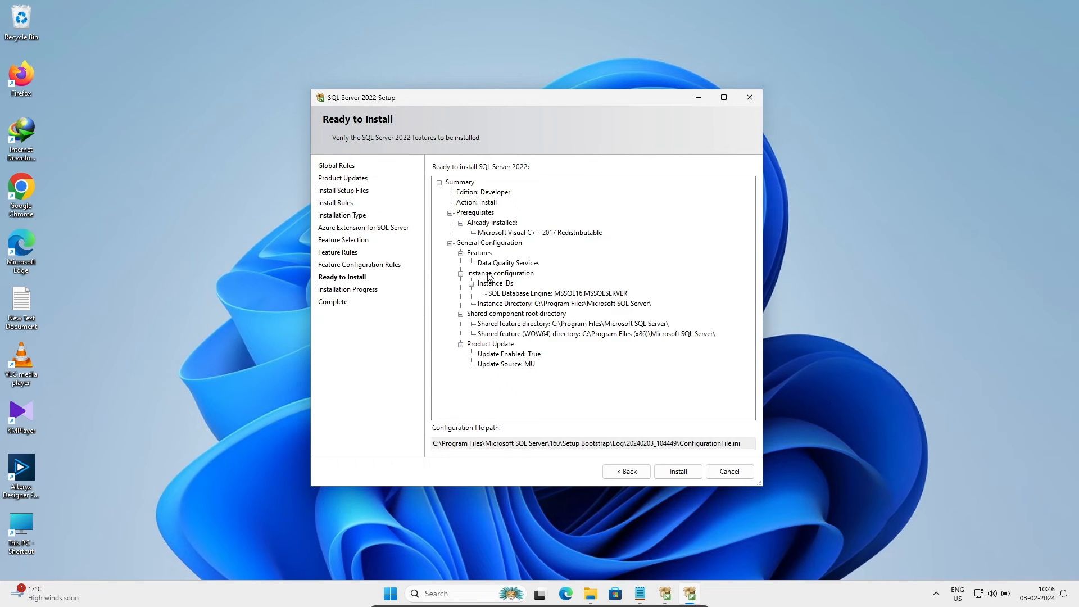
pyautogui.moveTo(526, 268)
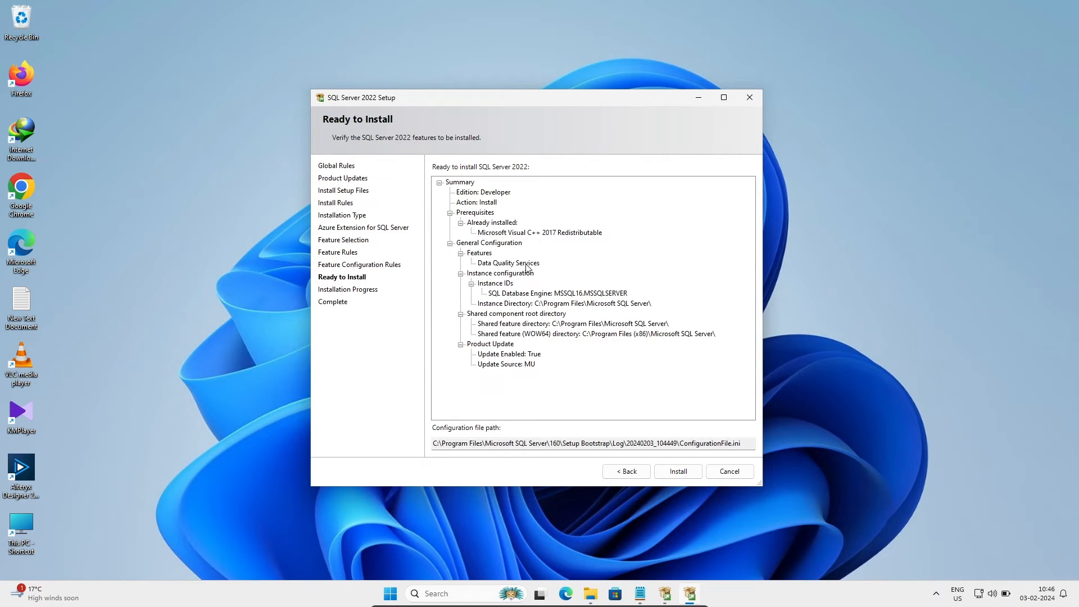
pyautogui.moveTo(615, 419)
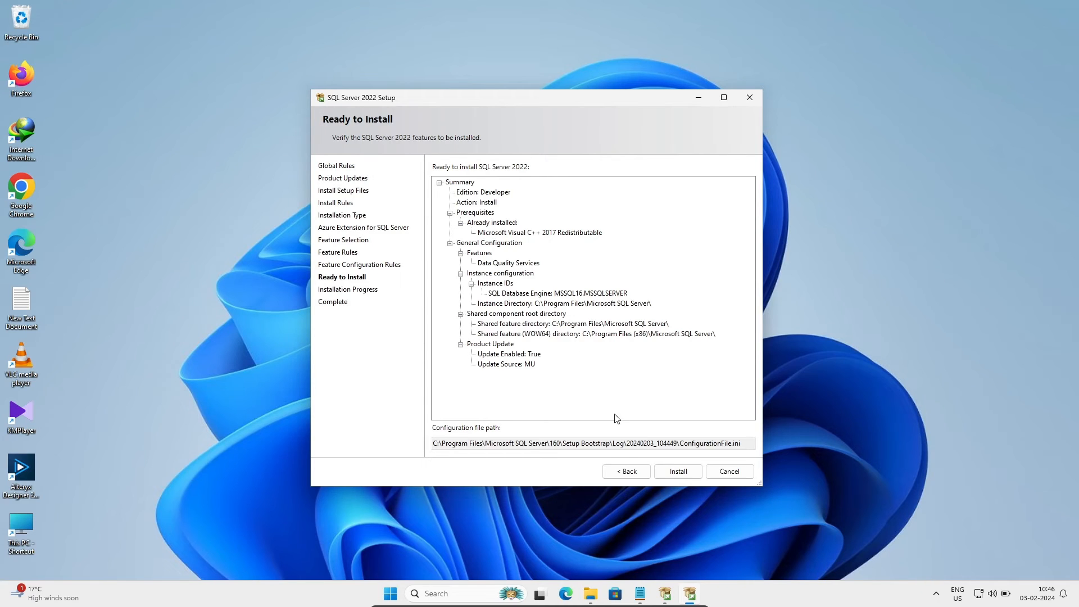
pyautogui.click(677, 471)
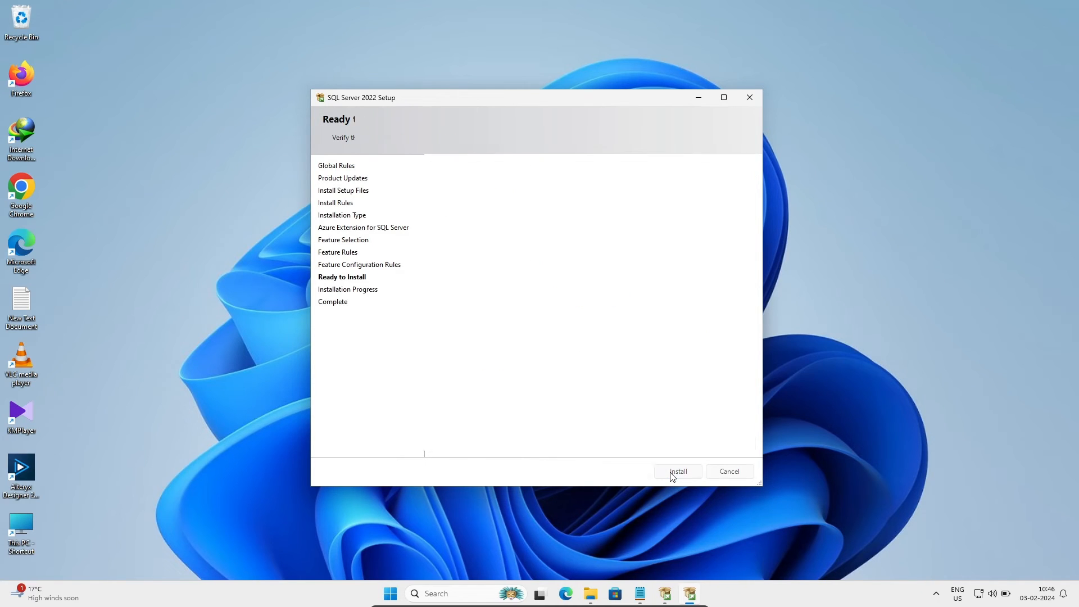
pyautogui.click(677, 472)
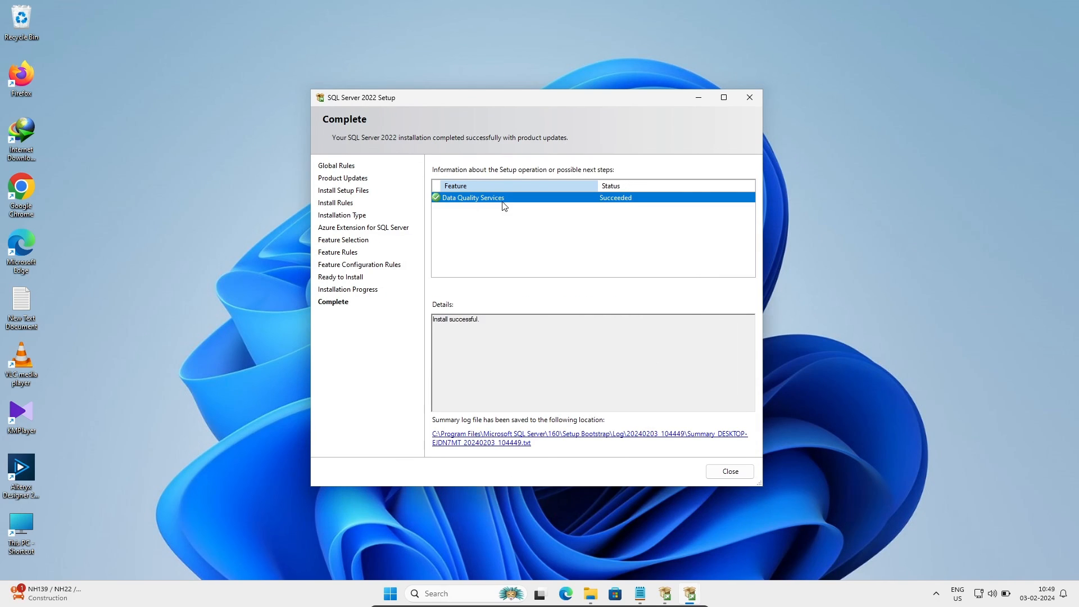
pyautogui.moveTo(625, 201)
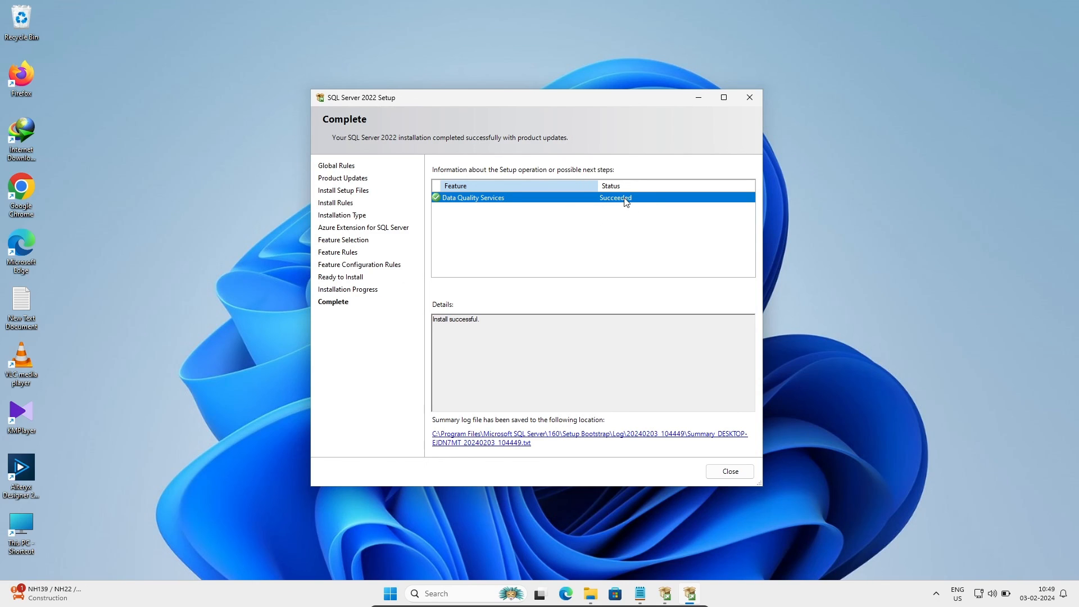
pyautogui.moveTo(720, 470)
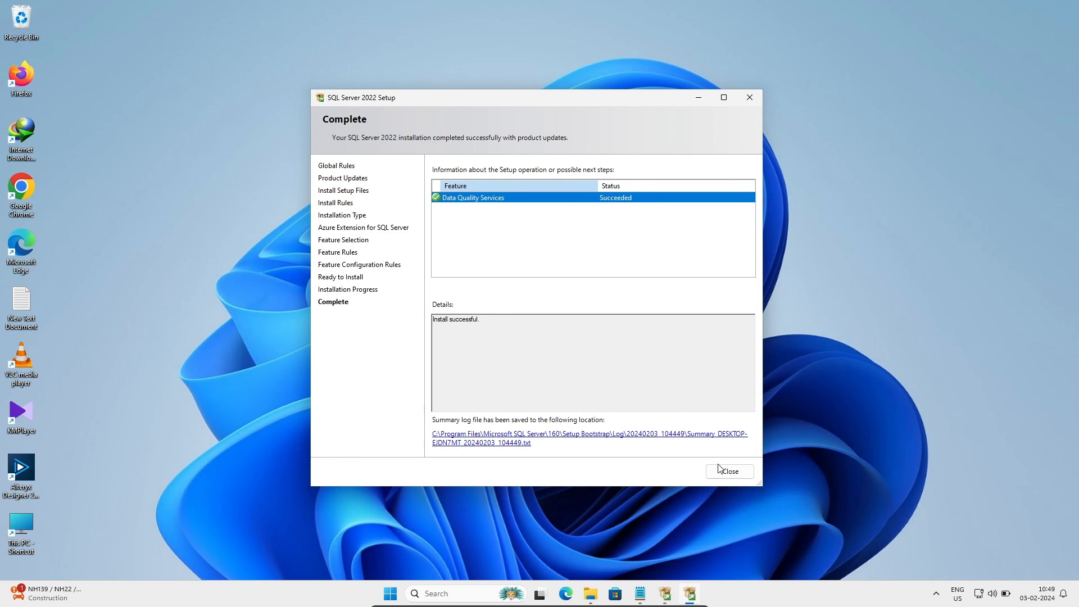
# - Close the wizard after Data Quality Services shows Succeeded on the Complete page
pyautogui.click(728, 471)
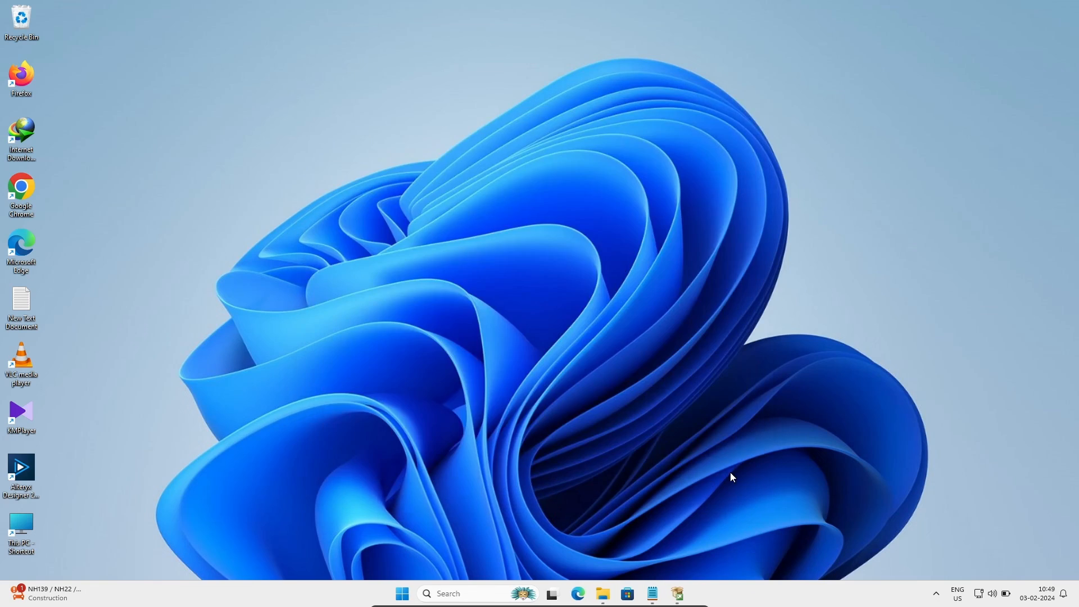